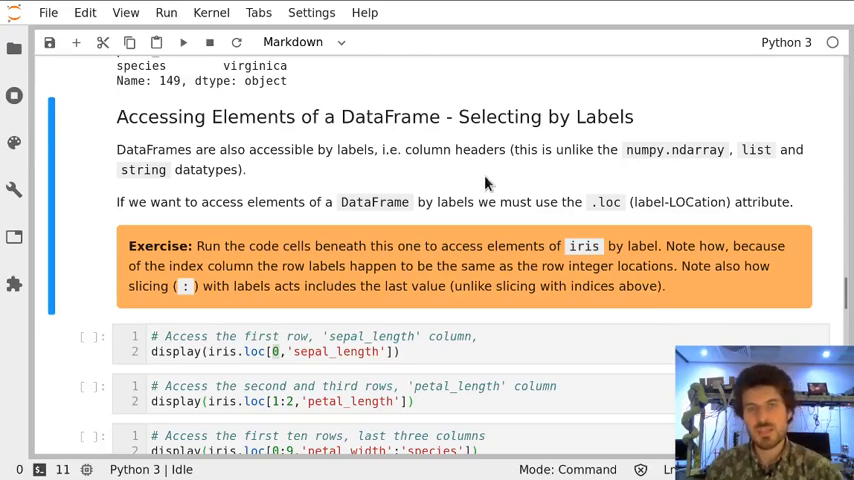
mouse_move(464, 190)
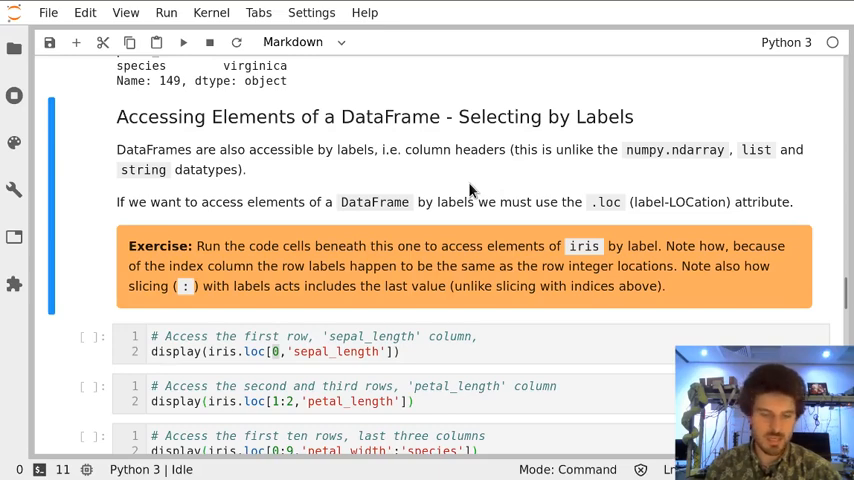
mouse_move(462, 186)
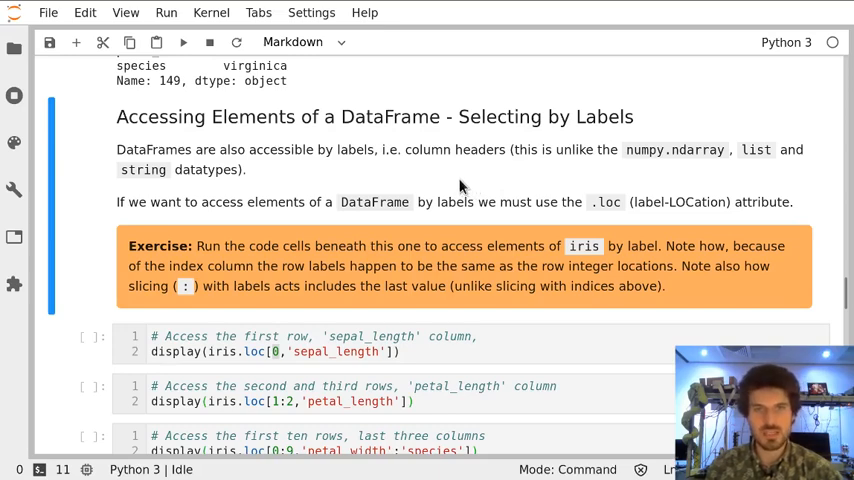
mouse_move(448, 180)
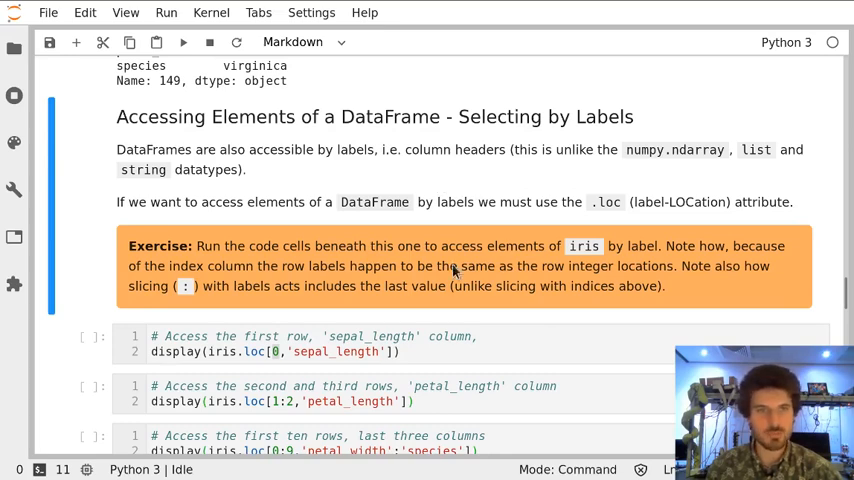
Save the notebook and focus the first .loc selection cell, reviewing the .iloc output table above it
key(ctrl+s)
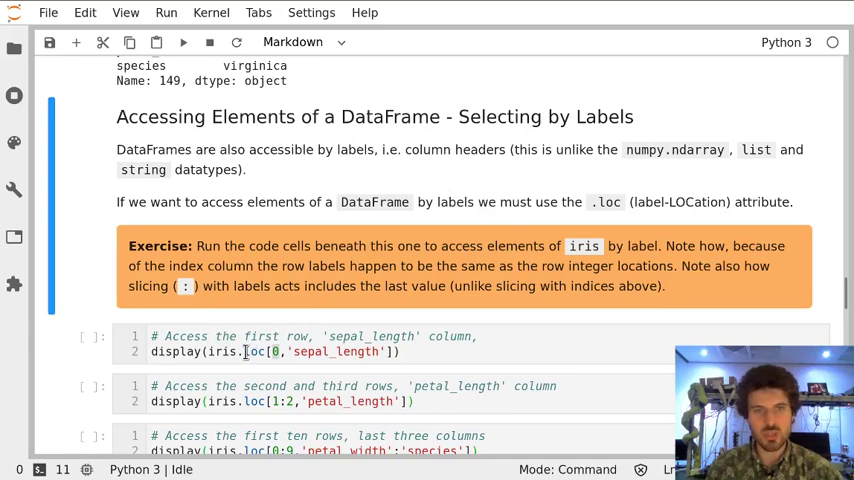
click(252, 352)
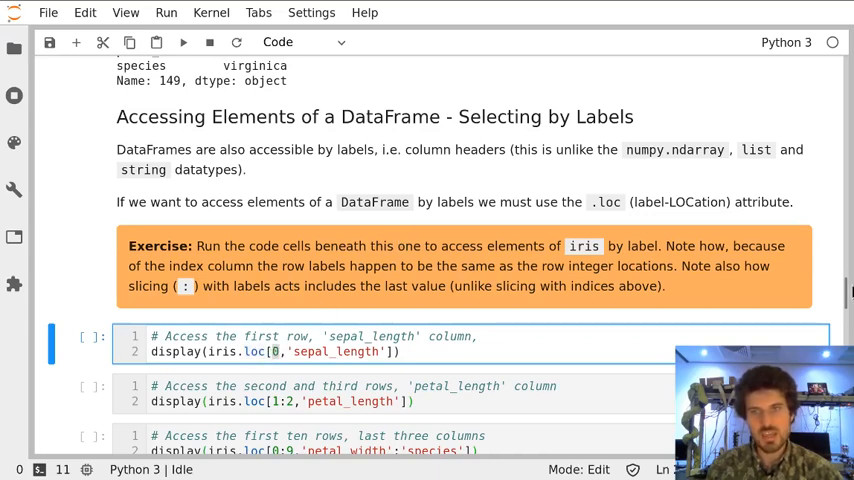
mouse_move(392, 250)
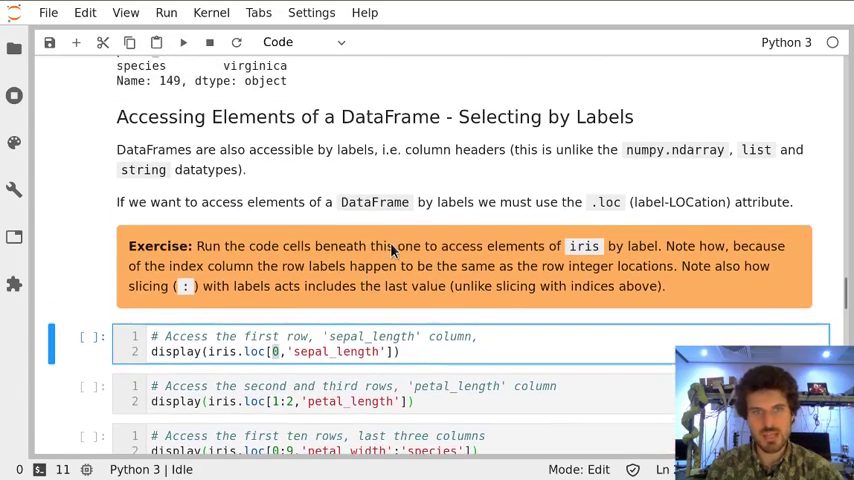
scroll(up, 3)
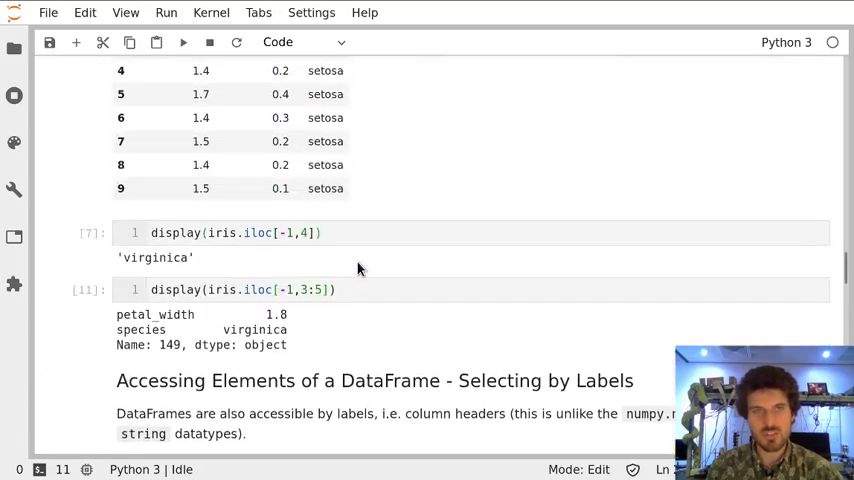
scroll(up, 3)
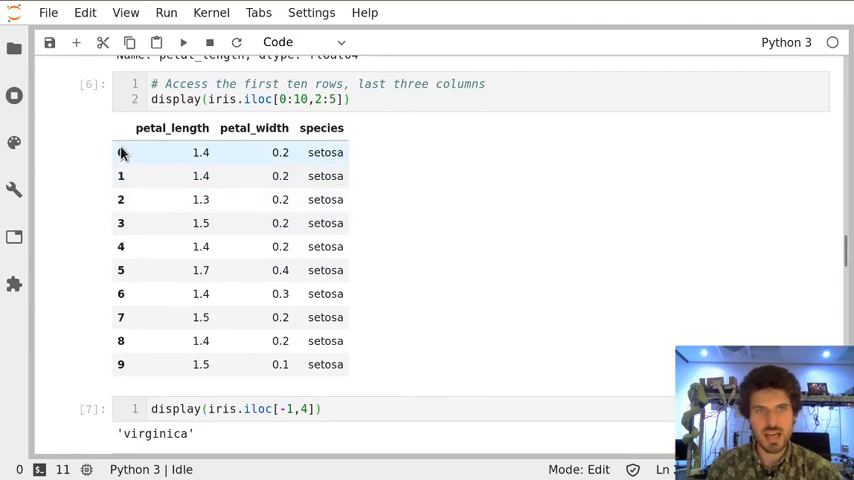
mouse_move(120, 246)
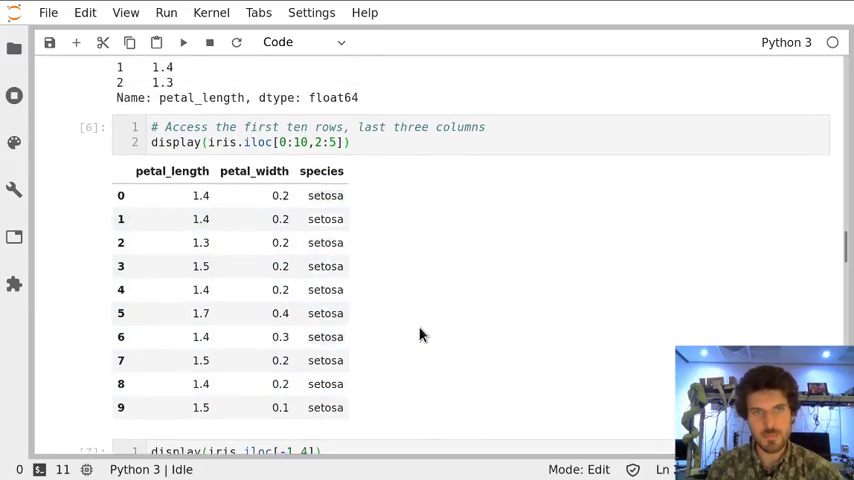
scroll(up, 3)
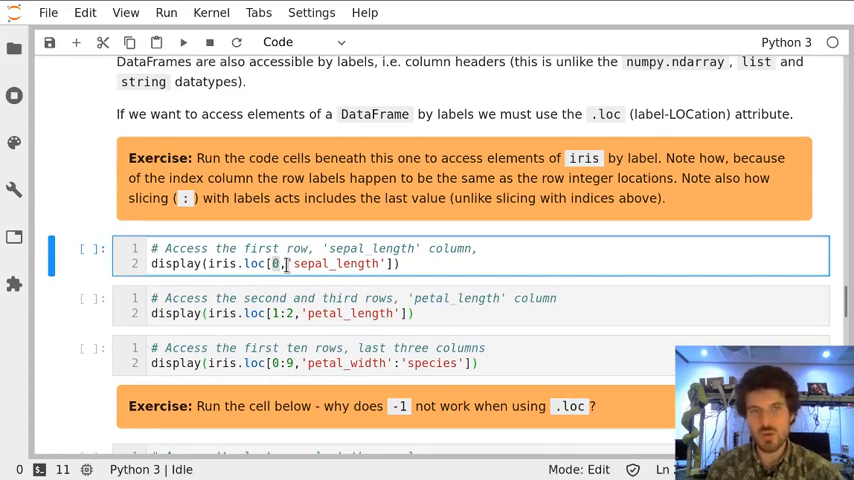
double_click(336, 264)
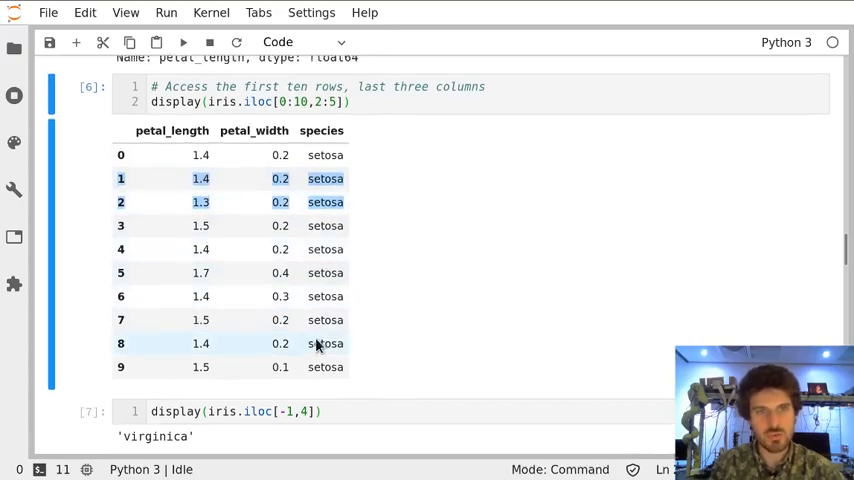
scroll(down, 3)
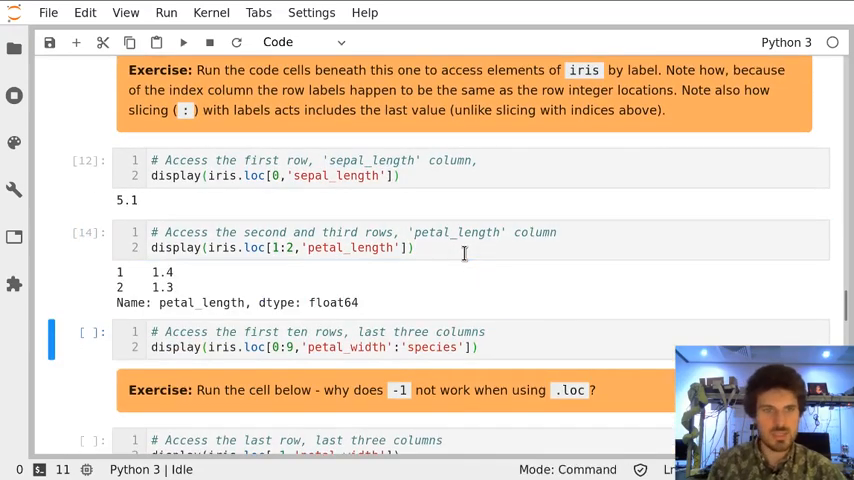
mouse_move(128, 290)
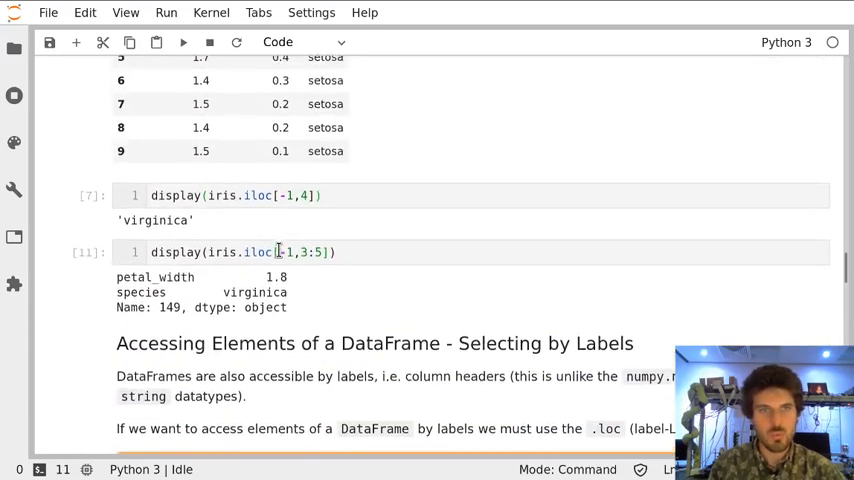
scroll(up, 3)
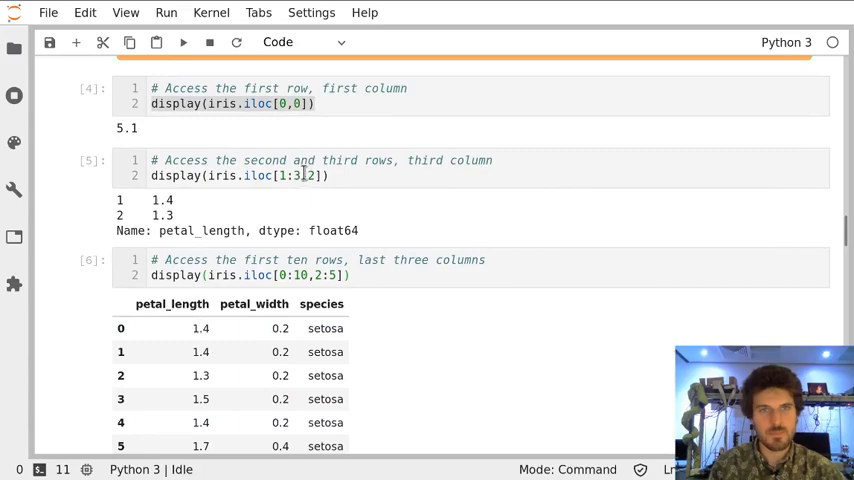
click(290, 176)
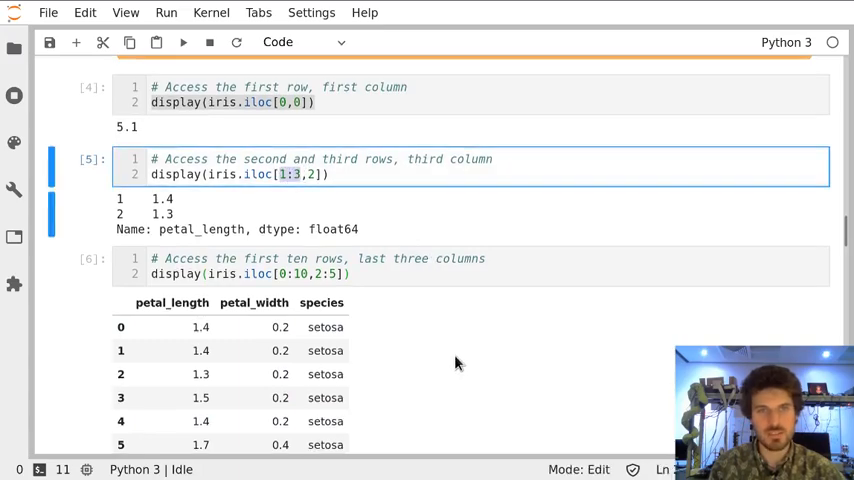
scroll(down, 3)
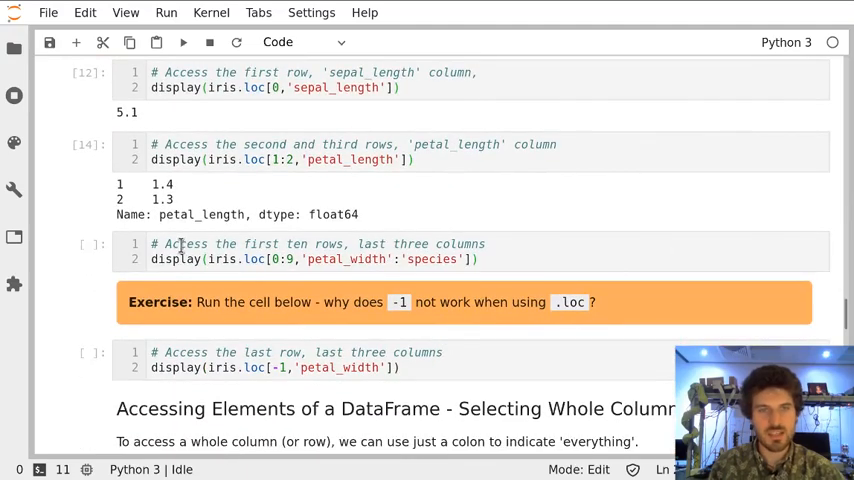
mouse_move(500, 250)
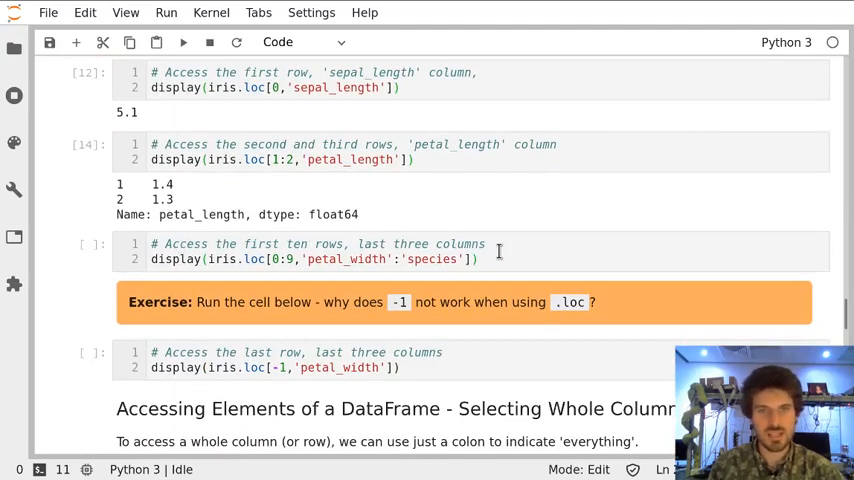
Run the third .loc cell to show petal_width and species for rows 0-9 (all setosa)
click(488, 244)
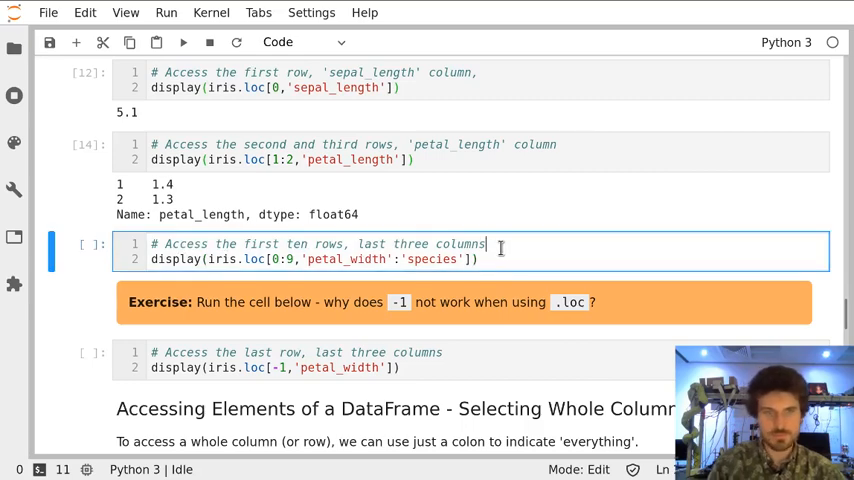
key(shift+enter)
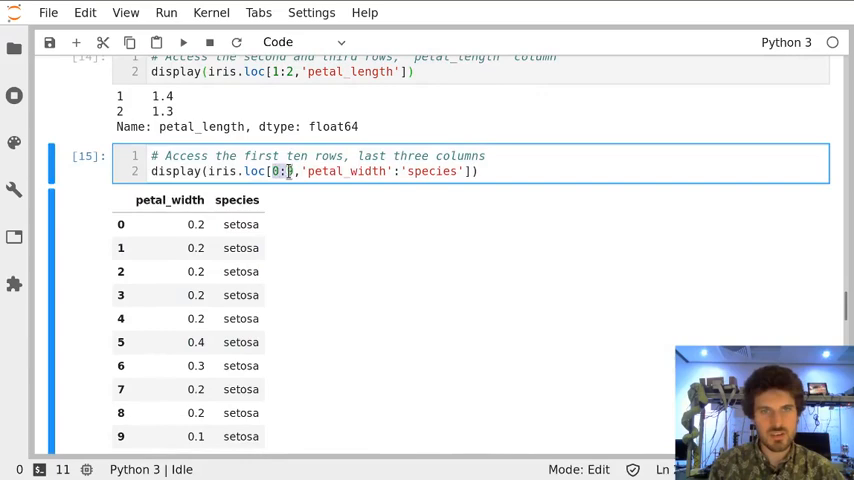
scroll(down, 3)
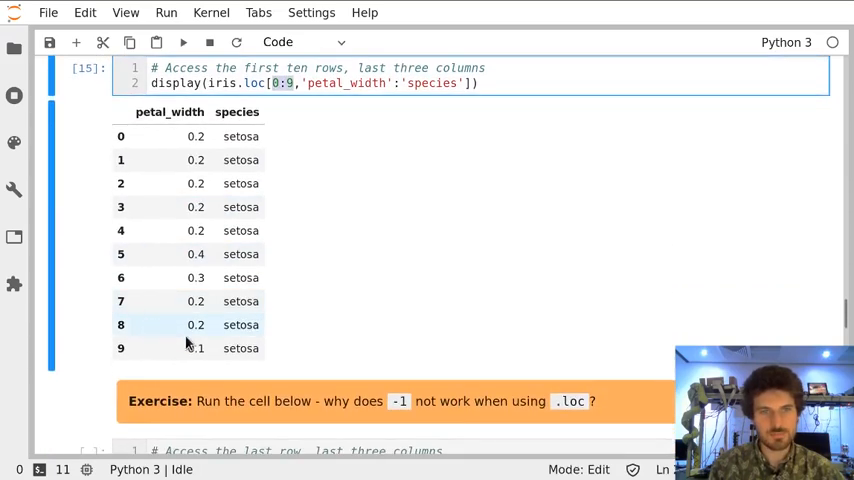